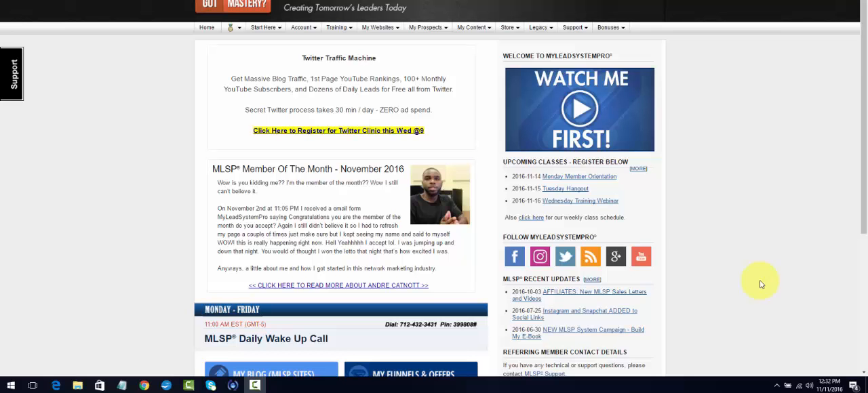
# Navigate the top menu to Campaign Management and scroll to the System Campaigns table
pyautogui.click(263, 27)
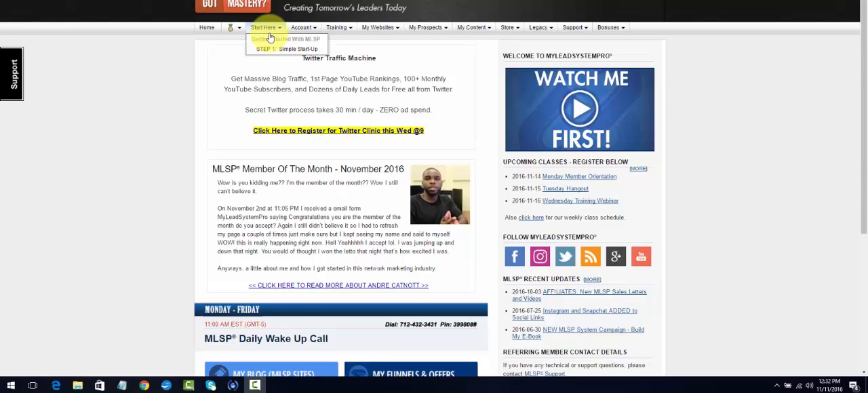
pyautogui.click(301, 27)
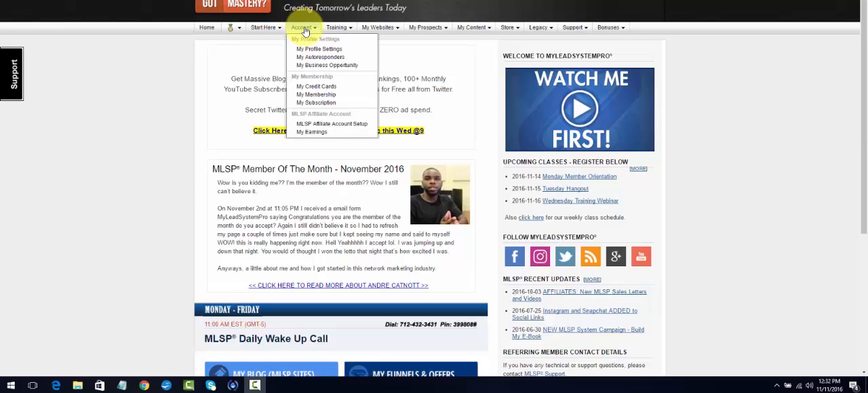
pyautogui.moveTo(319, 48)
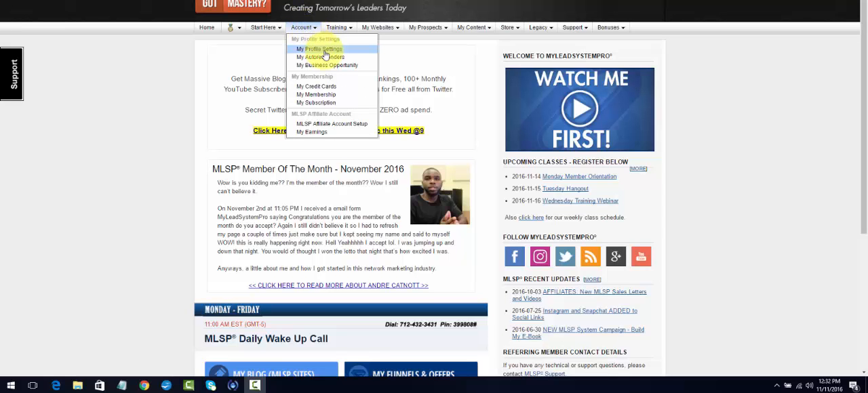
pyautogui.moveTo(319, 57)
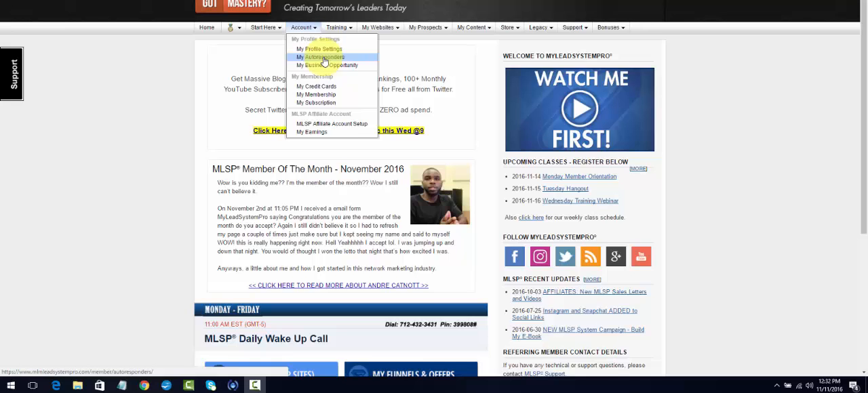
pyautogui.click(378, 27)
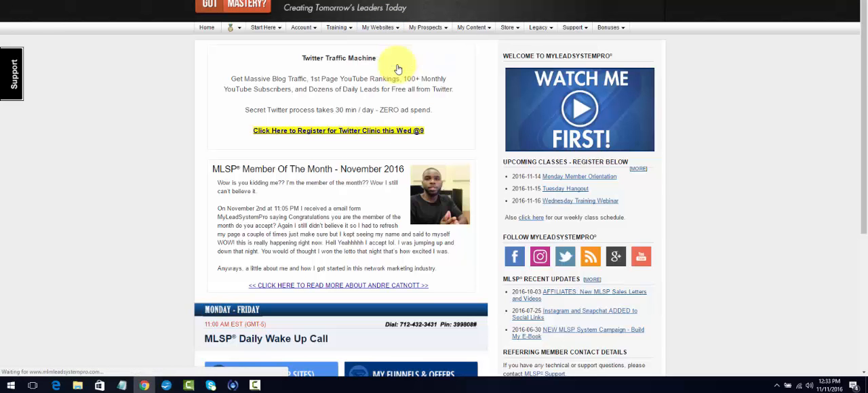
pyautogui.click(537, 27)
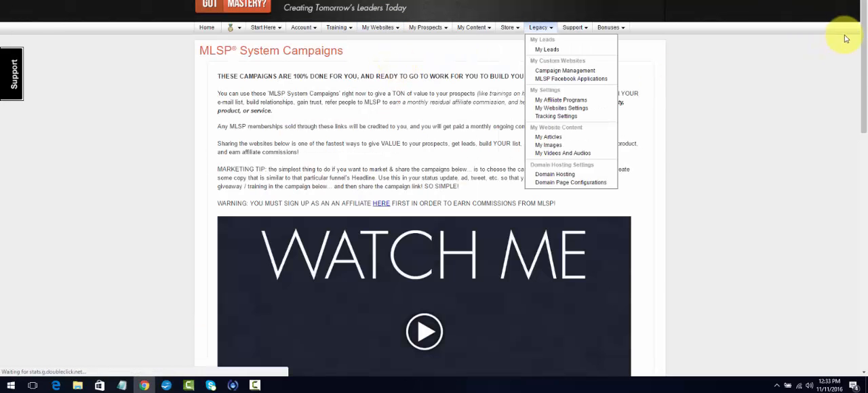
pyautogui.scroll(-3)
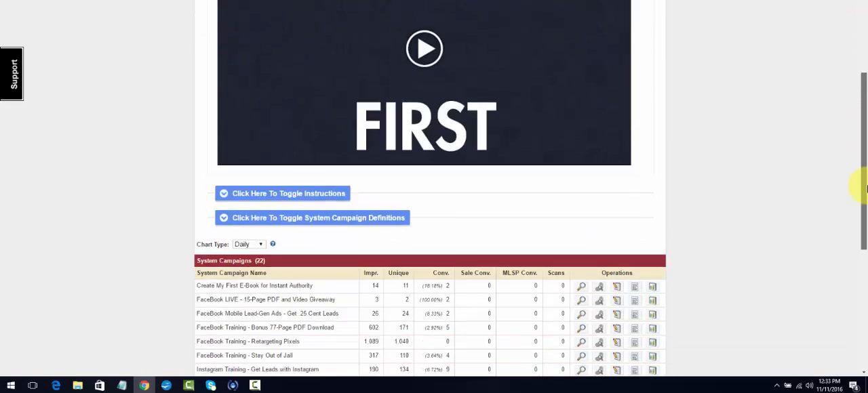
pyautogui.scroll(-3)
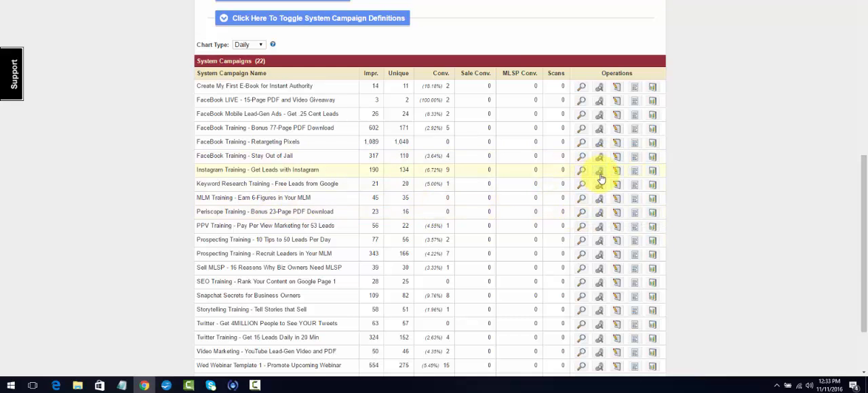
# Show the Instagram Training campaign links, generate the QR code, and follow the thank-you page link
pyautogui.click(599, 171)
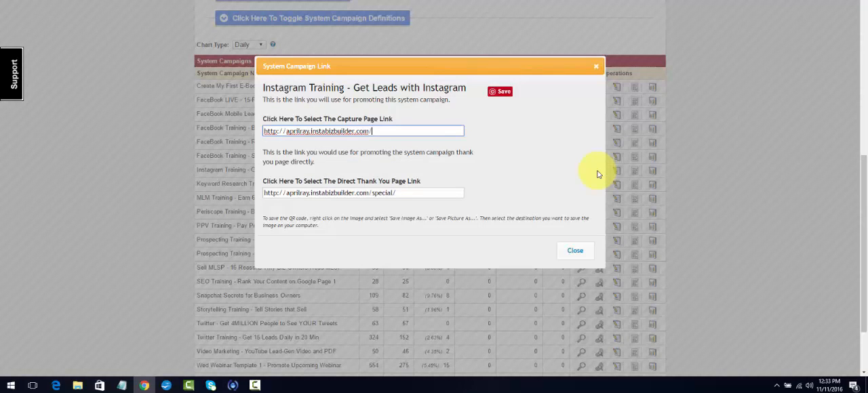
pyautogui.click(499, 91)
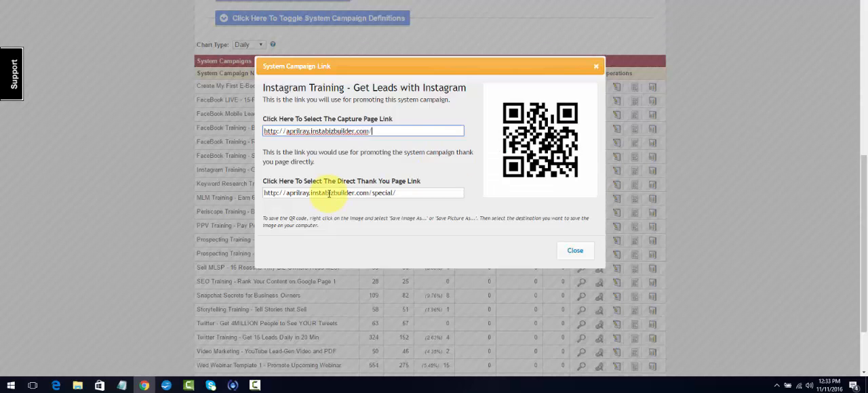
pyautogui.tripleClick(364, 192)
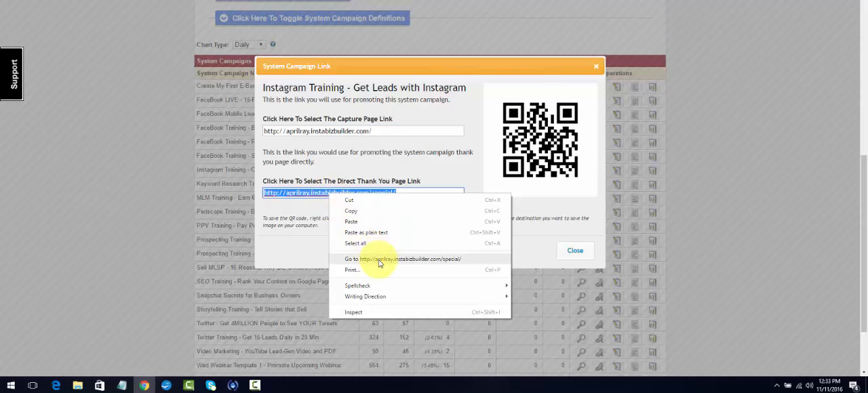
pyautogui.click(404, 259)
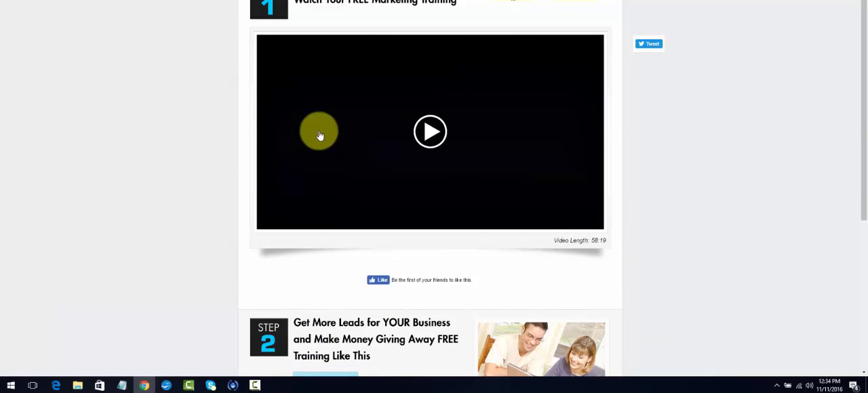
pyautogui.moveTo(718, 236)
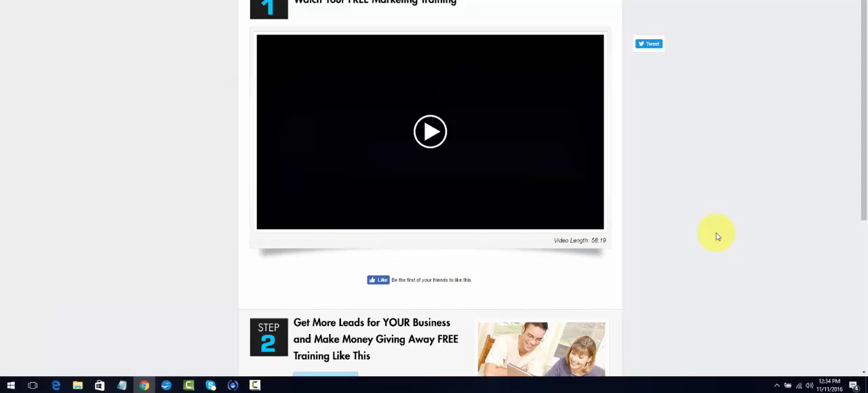
# Scroll the thank-you page down to the opportunity link with the cable-companies interview video
pyautogui.scroll(-3)
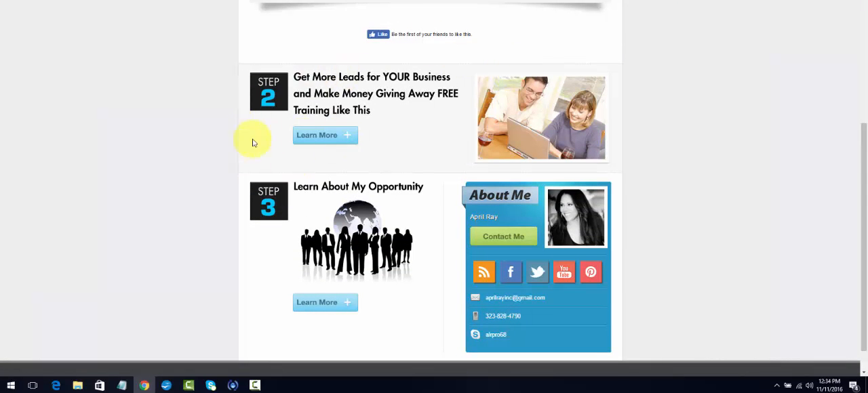
pyautogui.moveTo(309, 136)
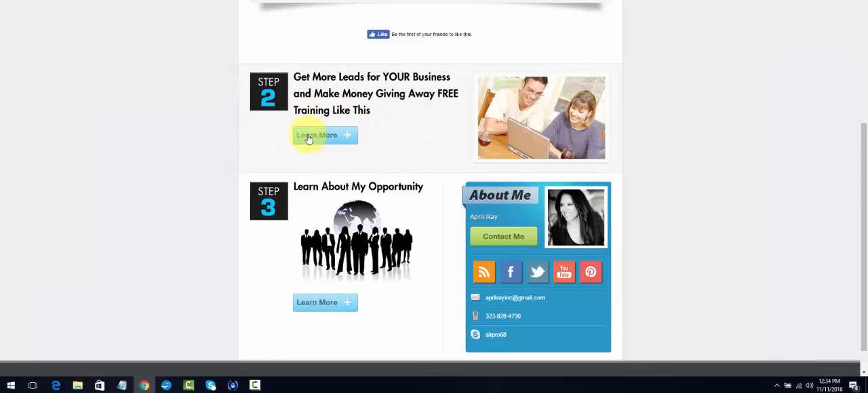
pyautogui.moveTo(456, 136)
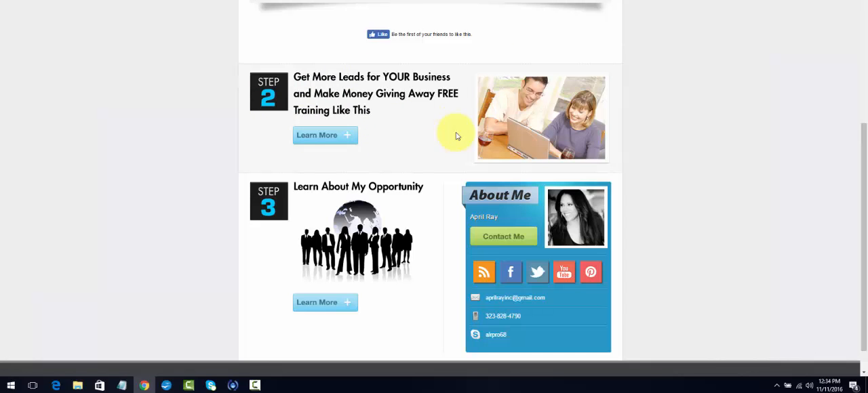
pyautogui.moveTo(381, 119)
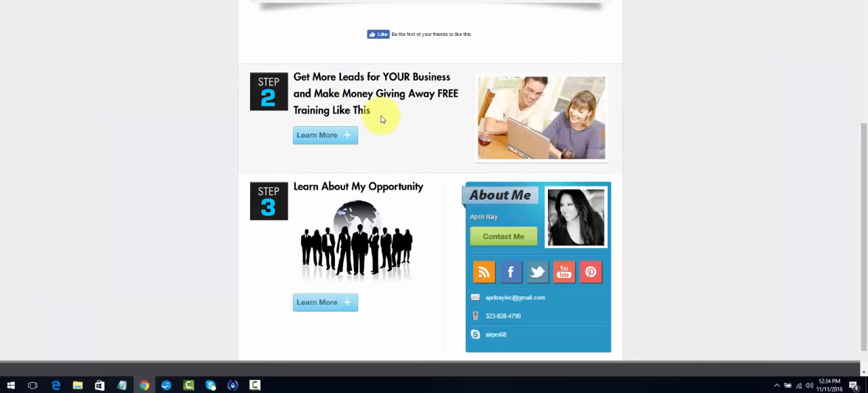
pyautogui.moveTo(325, 136)
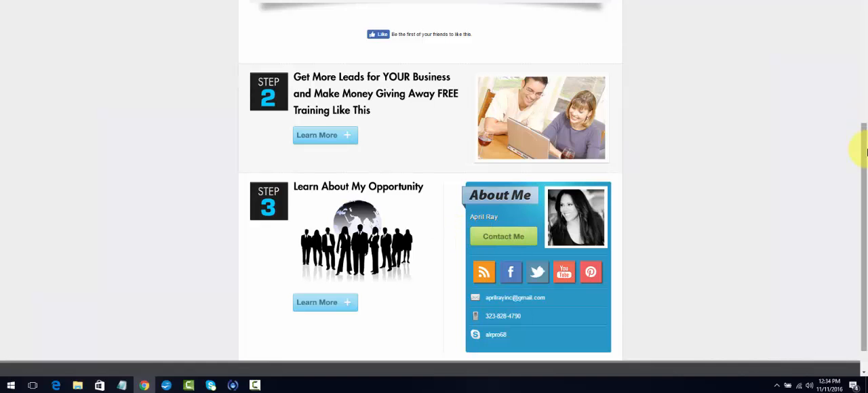
pyautogui.scroll(-3)
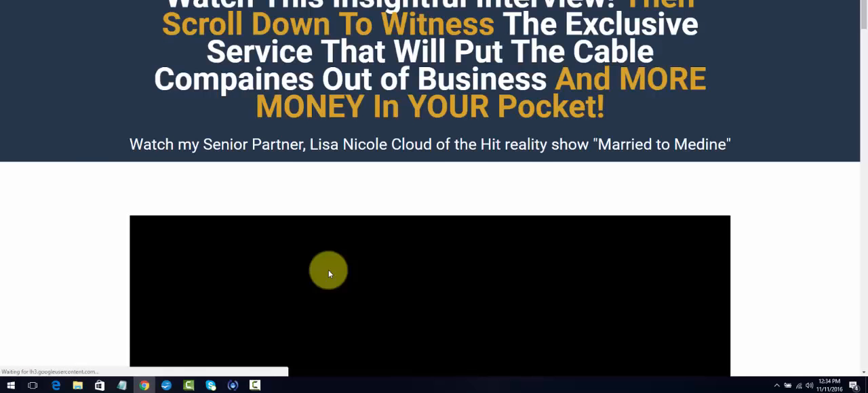
# Scroll the thank-you page to the Step 2, Step 3 and About Me sponsor box
pyautogui.scroll(-3)
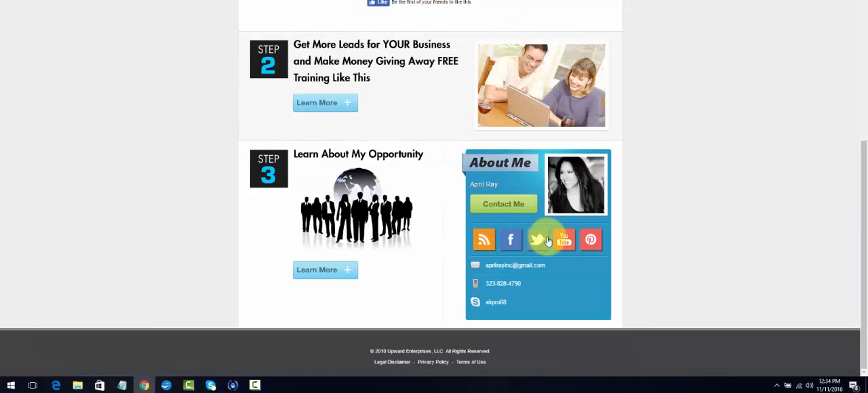
pyautogui.moveTo(503, 203)
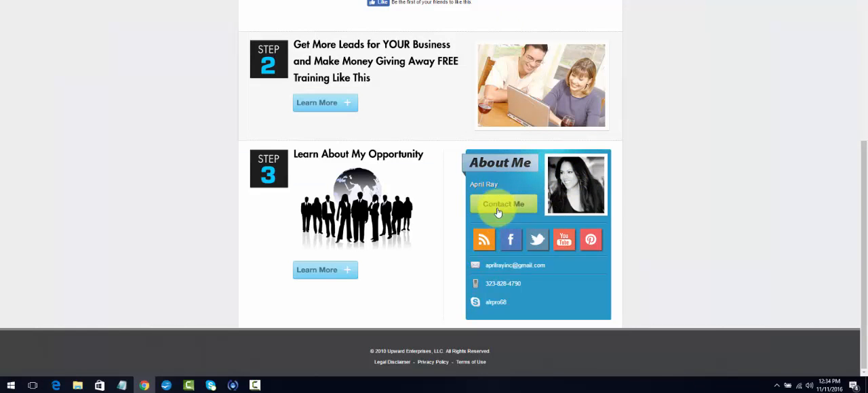
pyautogui.moveTo(483, 240)
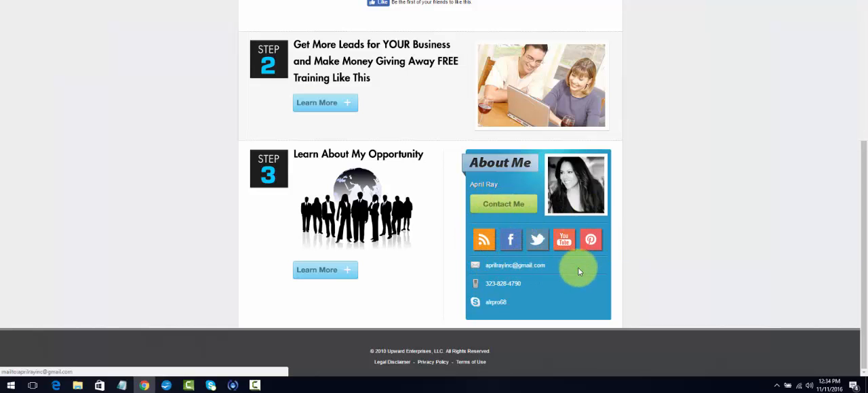
pyautogui.moveTo(382, 252)
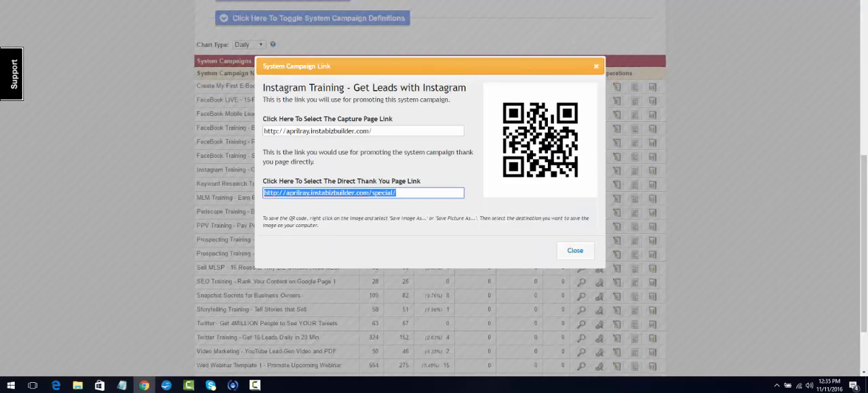
# Close the System Campaign Link dialog and return to the back office Home page
pyautogui.click(575, 249)
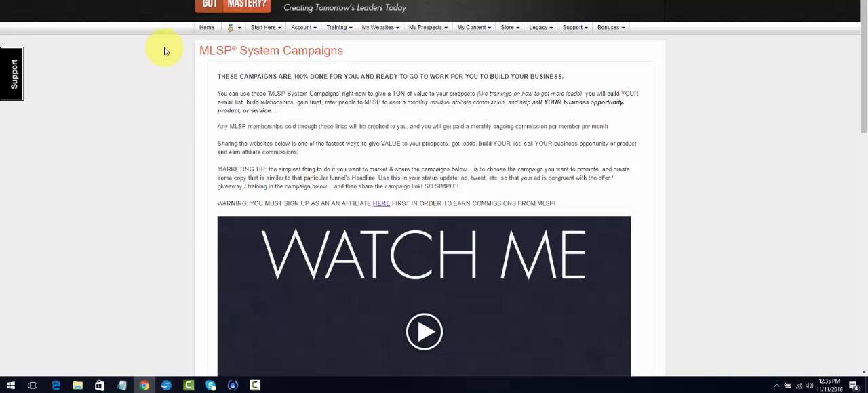
pyautogui.click(206, 27)
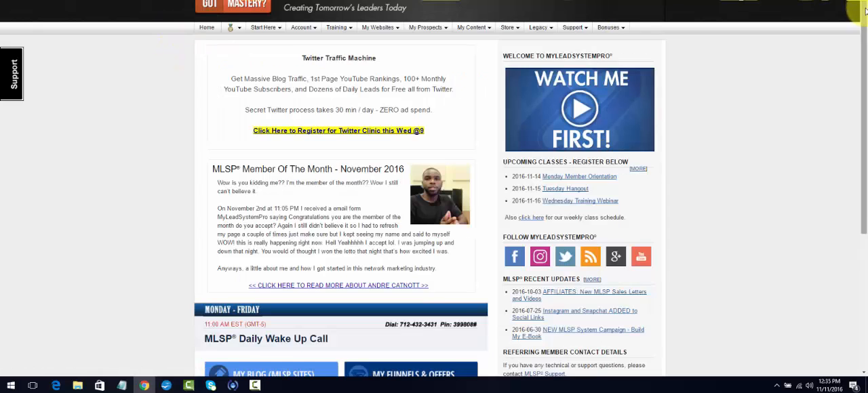
pyautogui.scroll(-3)
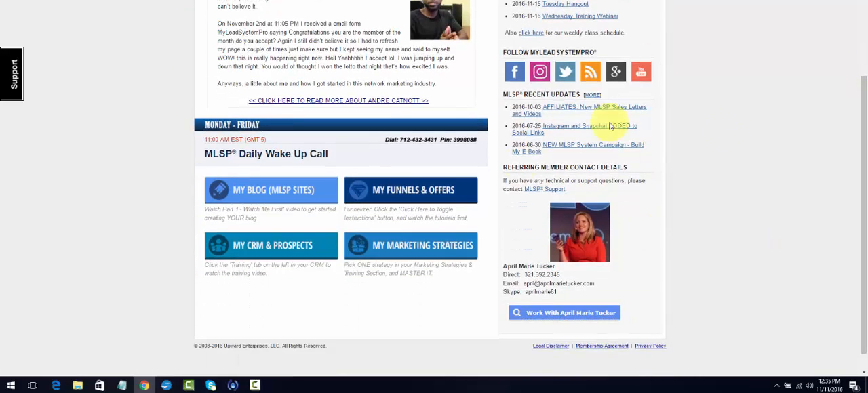
pyautogui.moveTo(534, 205)
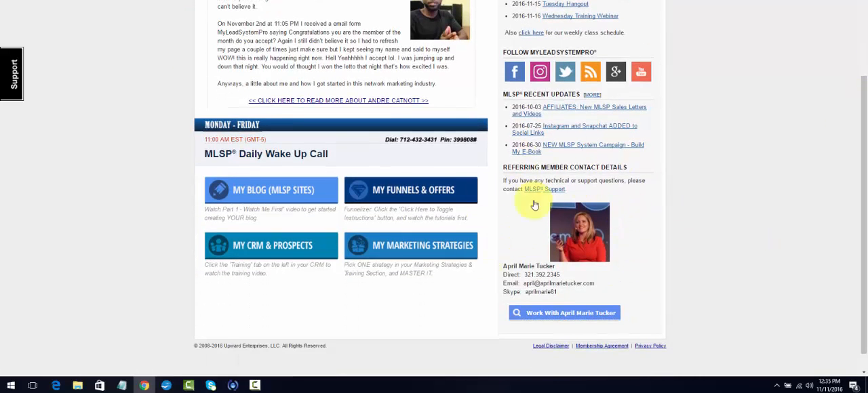
pyautogui.moveTo(604, 287)
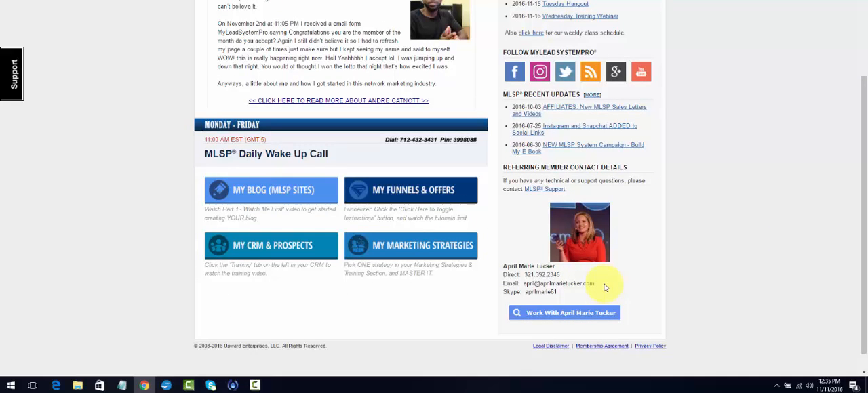
pyautogui.moveTo(553, 319)
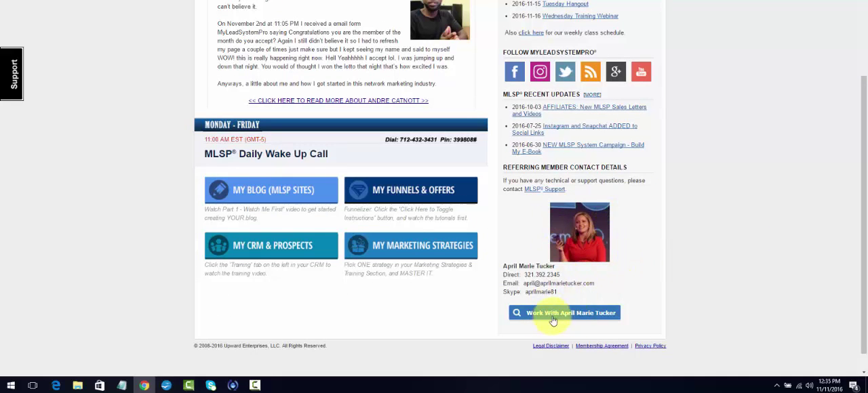
pyautogui.click(564, 312)
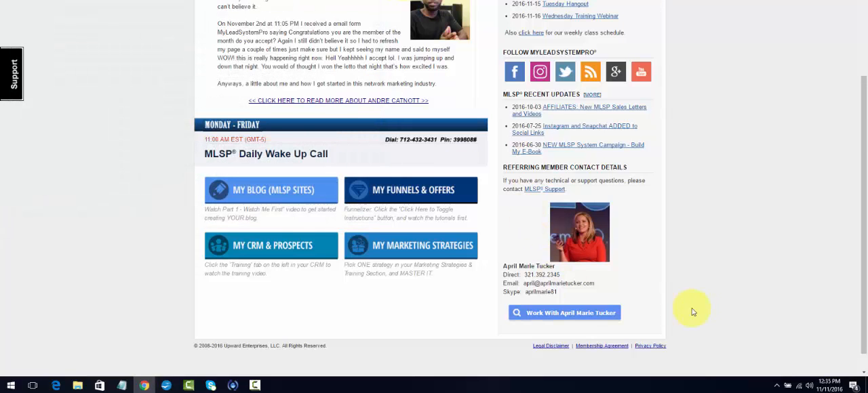
pyautogui.moveTo(703, 319)
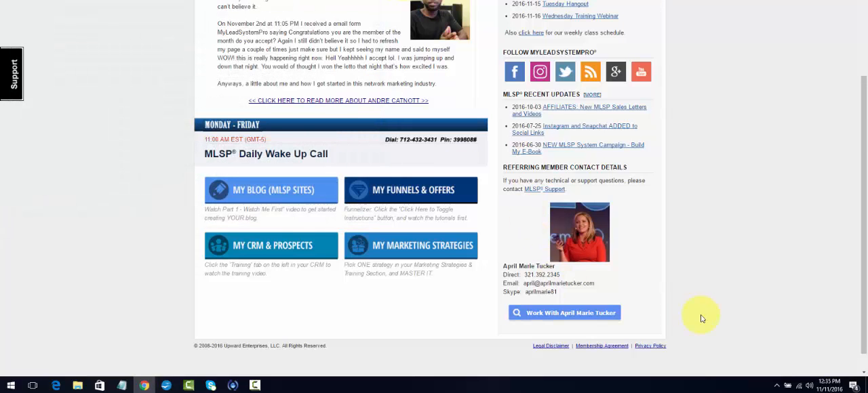
pyautogui.moveTo(570, 312)
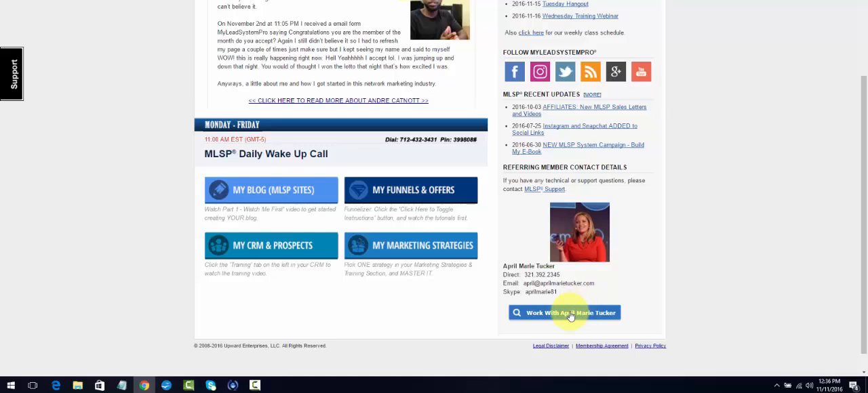
pyautogui.moveTo(610, 231)
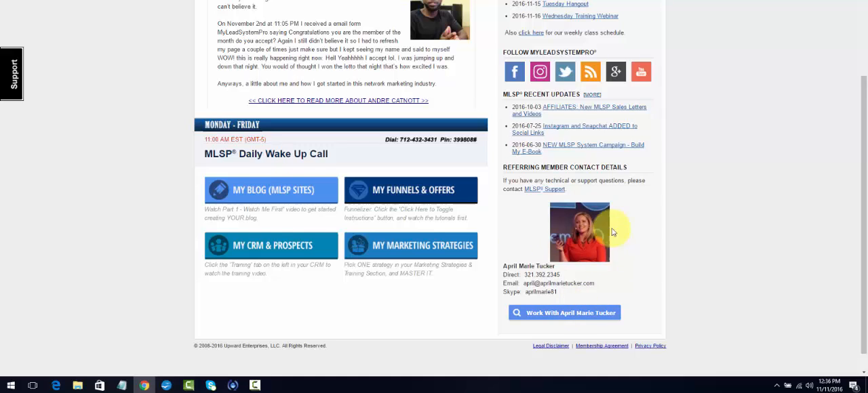
pyautogui.moveTo(577, 347)
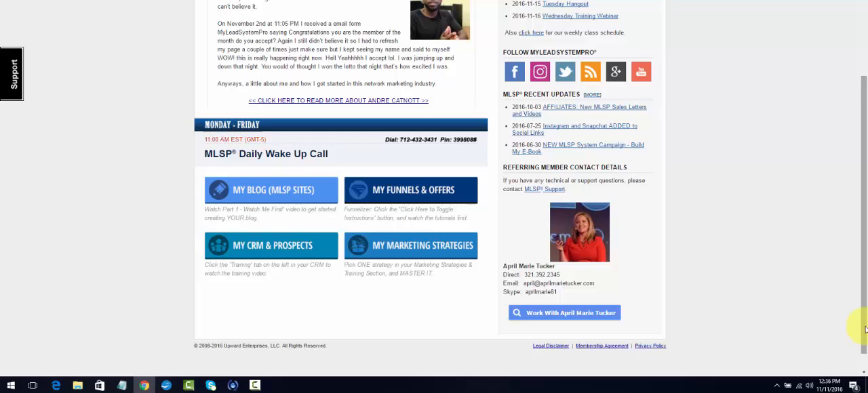
pyautogui.scroll(3)
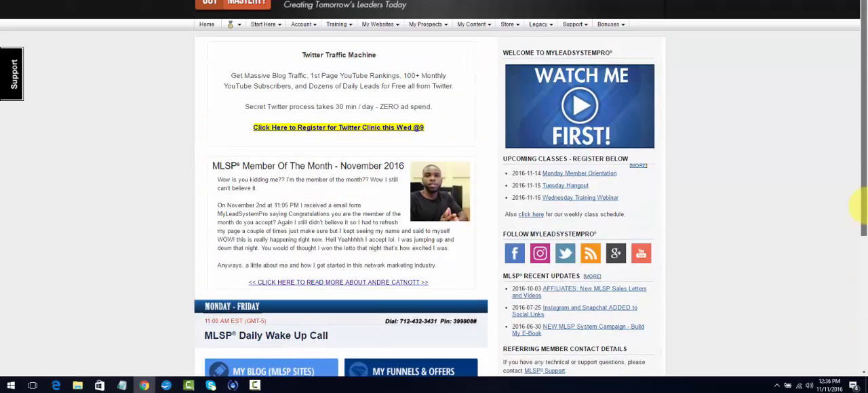
pyautogui.scroll(-3)
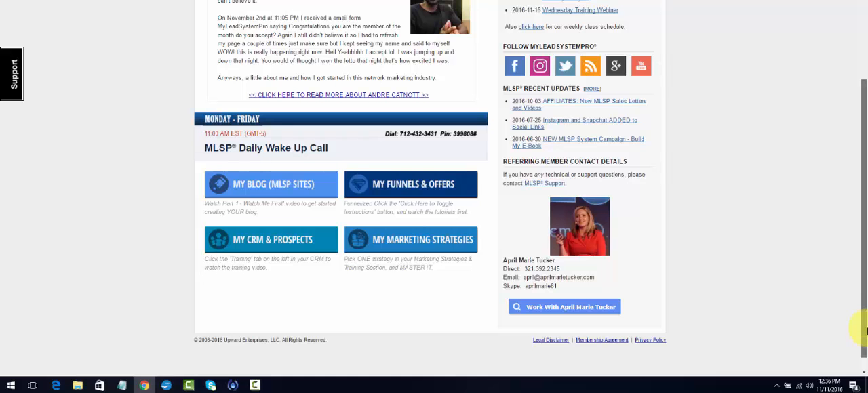
pyautogui.scroll(3)
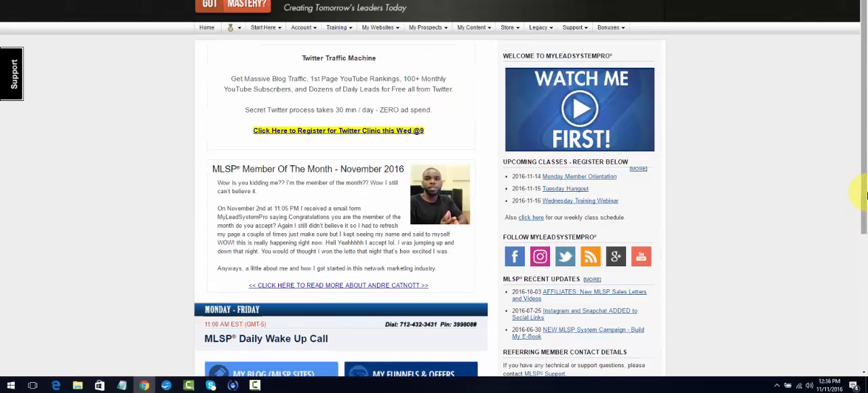